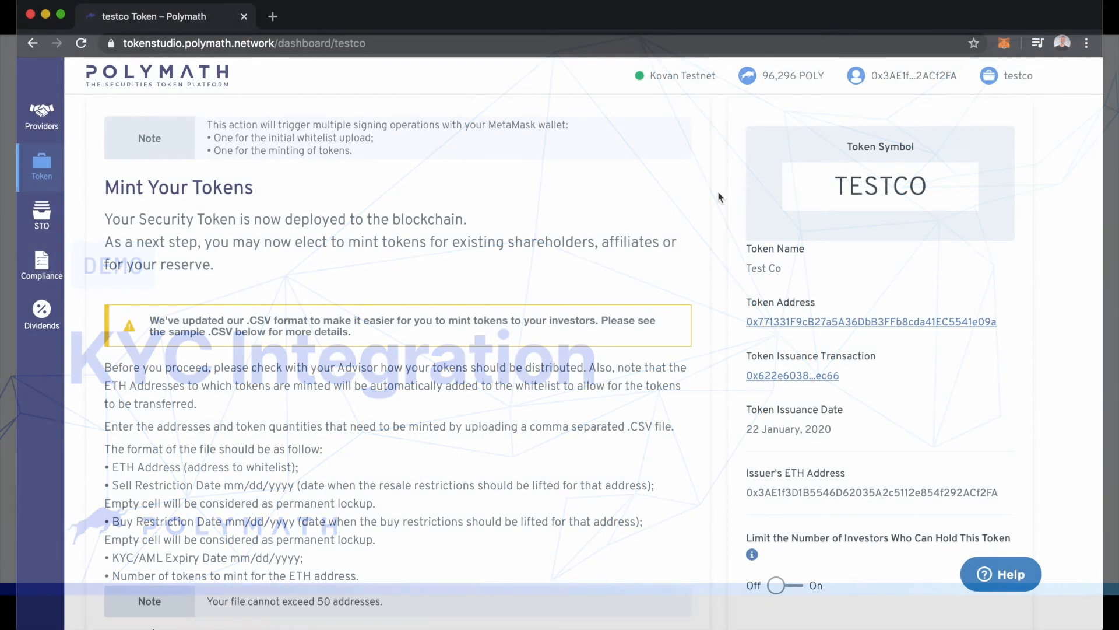
Step: Export the TESTCO whitelist from the Compliance page and confirm the CSV export
double_click(880, 185)
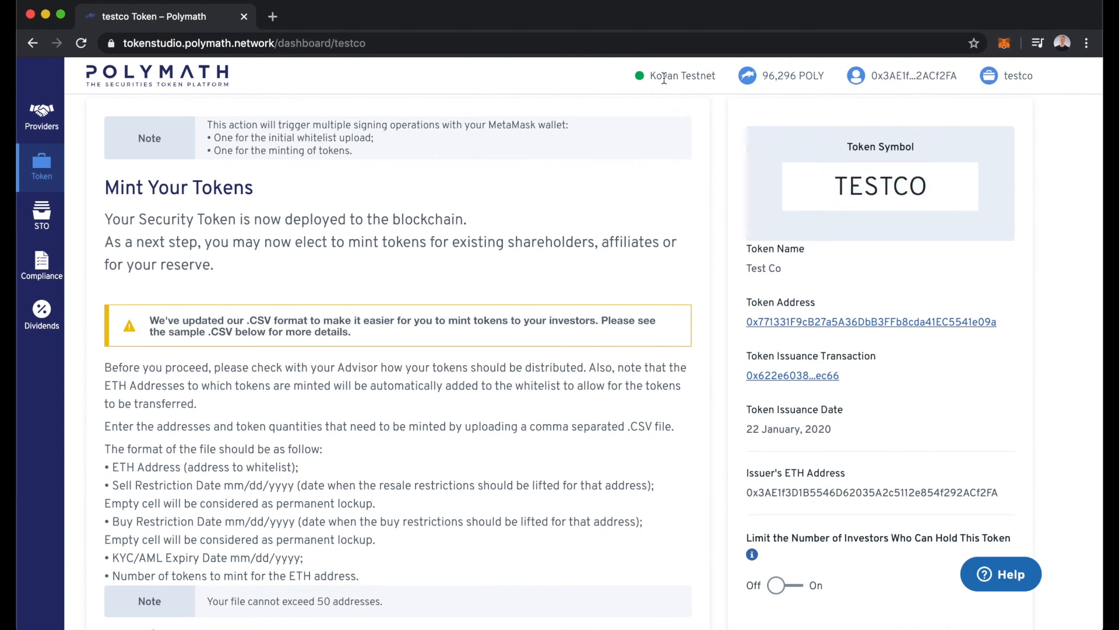
mouse_move(722, 203)
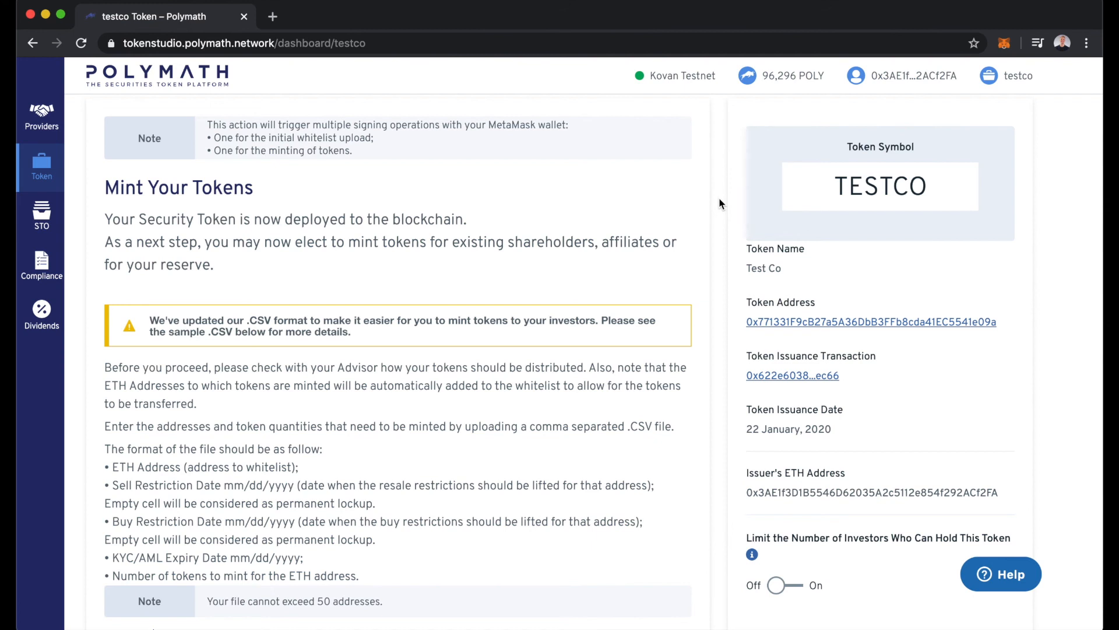
mouse_move(85, 292)
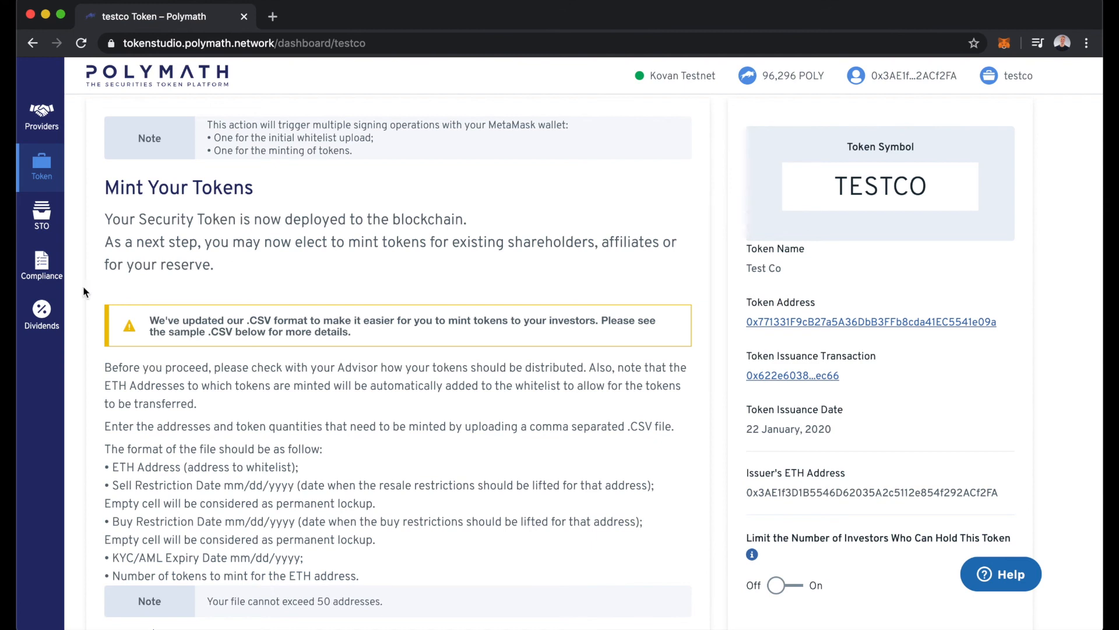
left_click(41, 266)
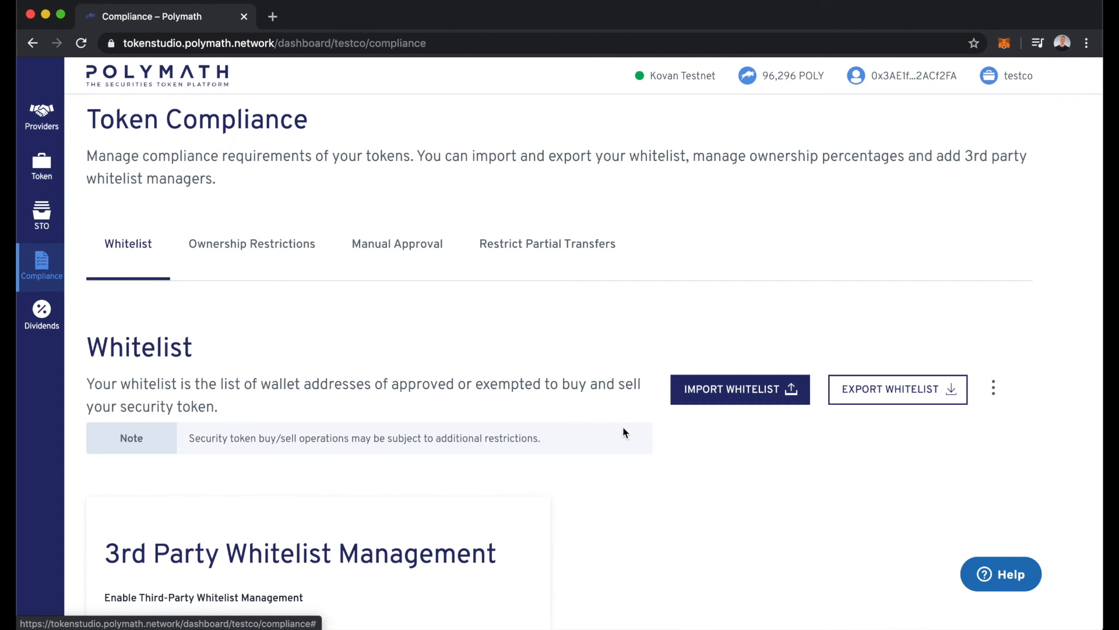
scroll("down", 3)
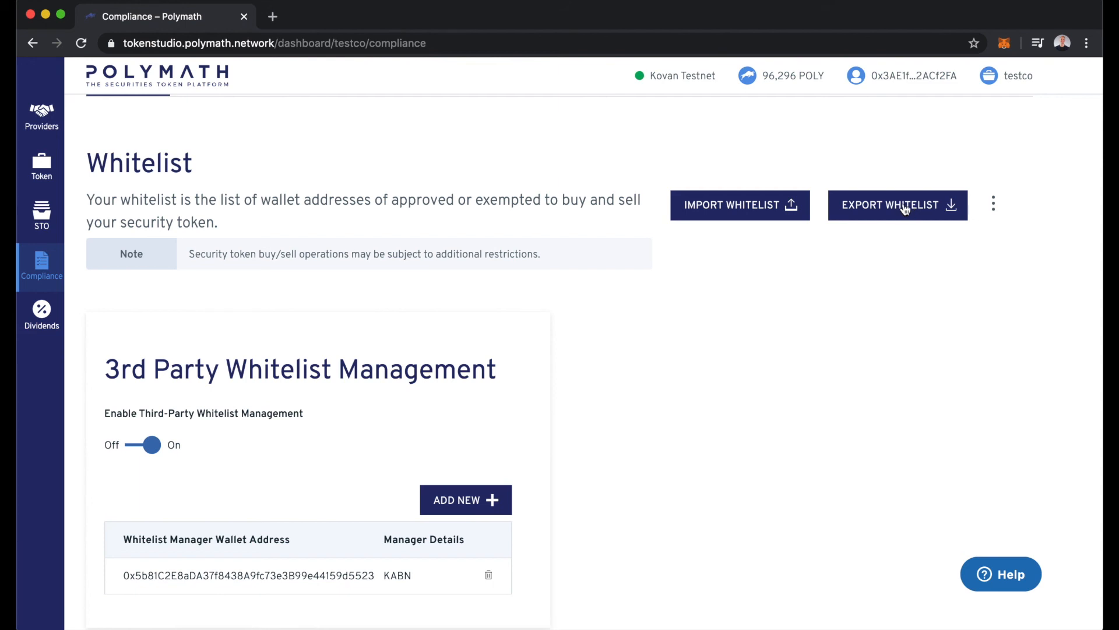
left_click(890, 204)
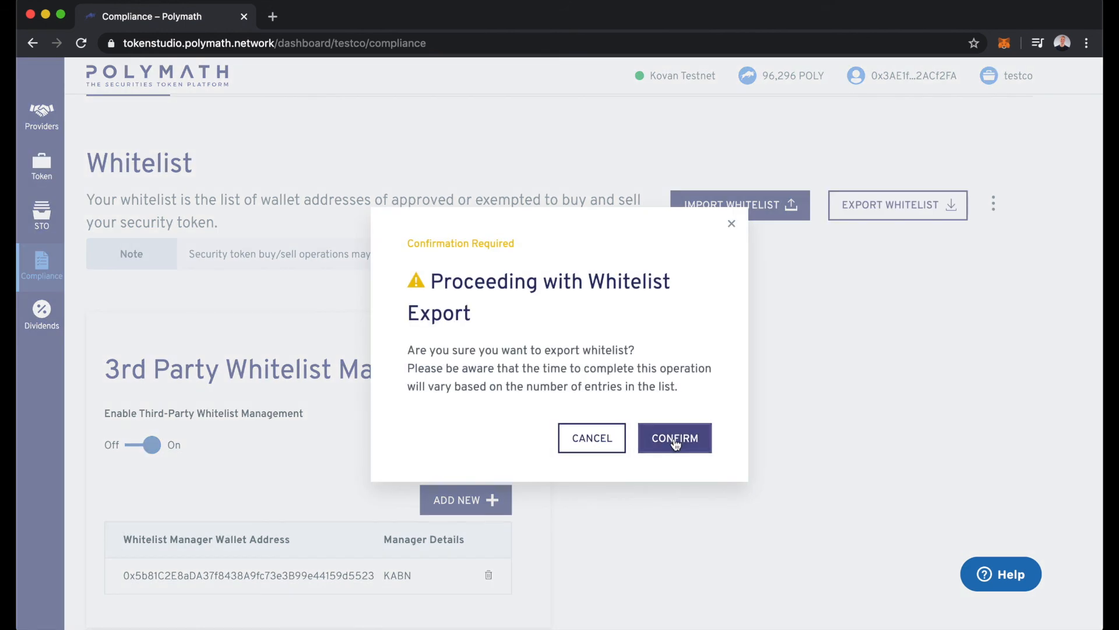
left_click(674, 438)
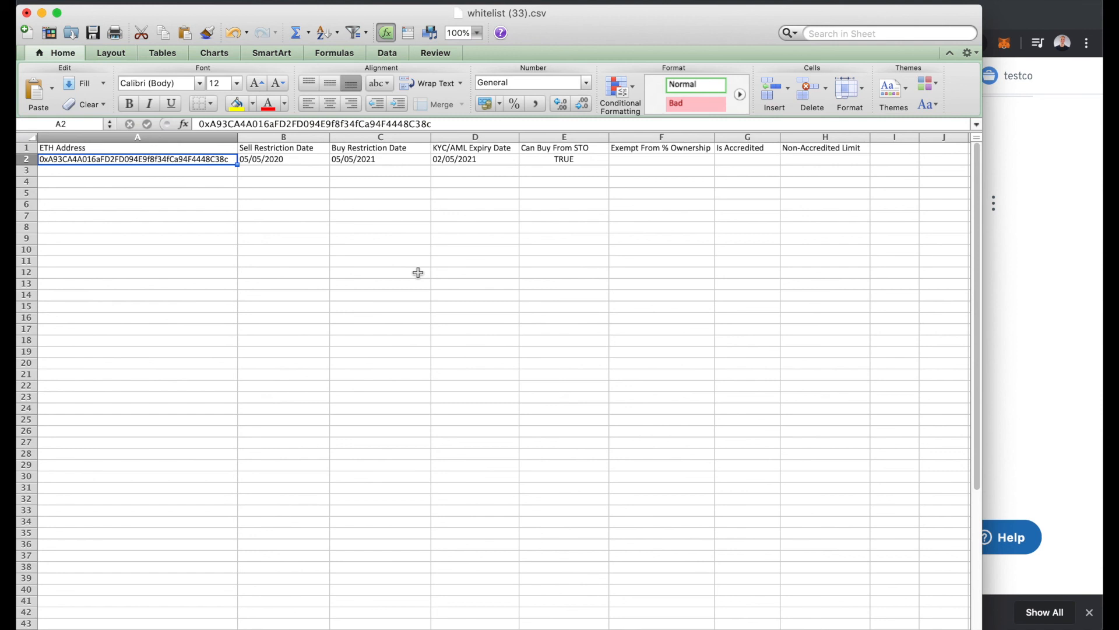
left_click(283, 158)
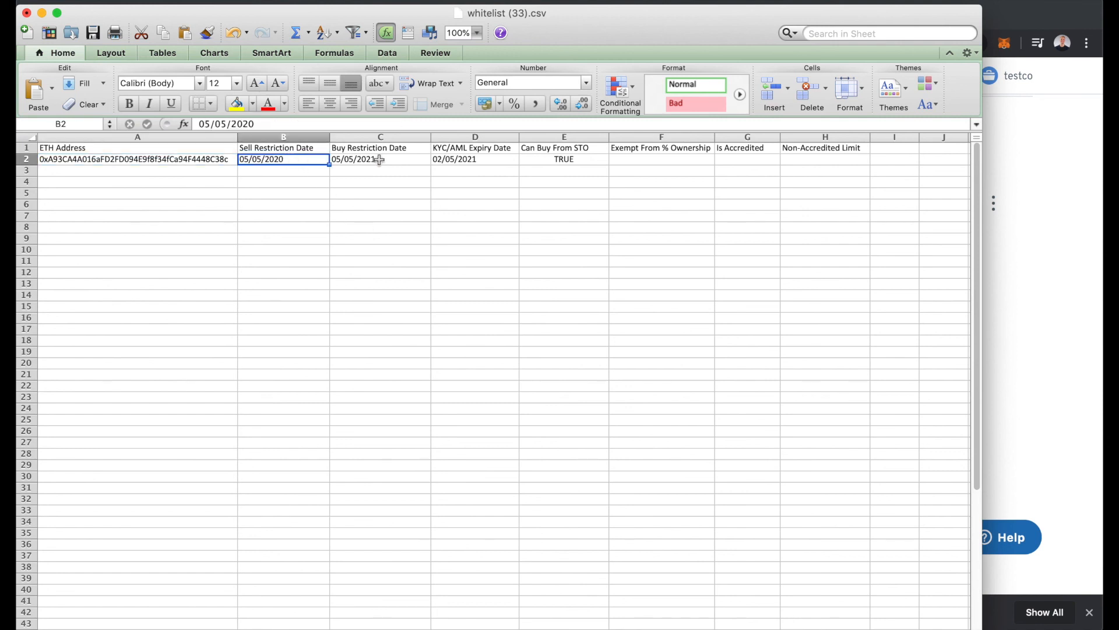
left_click(474, 158)
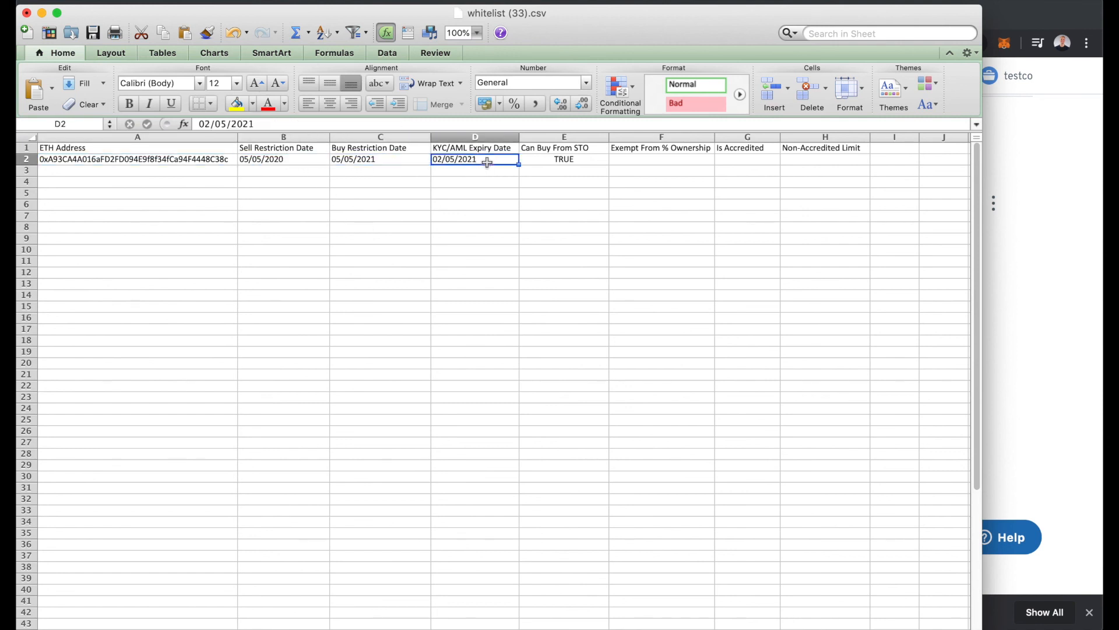
mouse_move(487, 231)
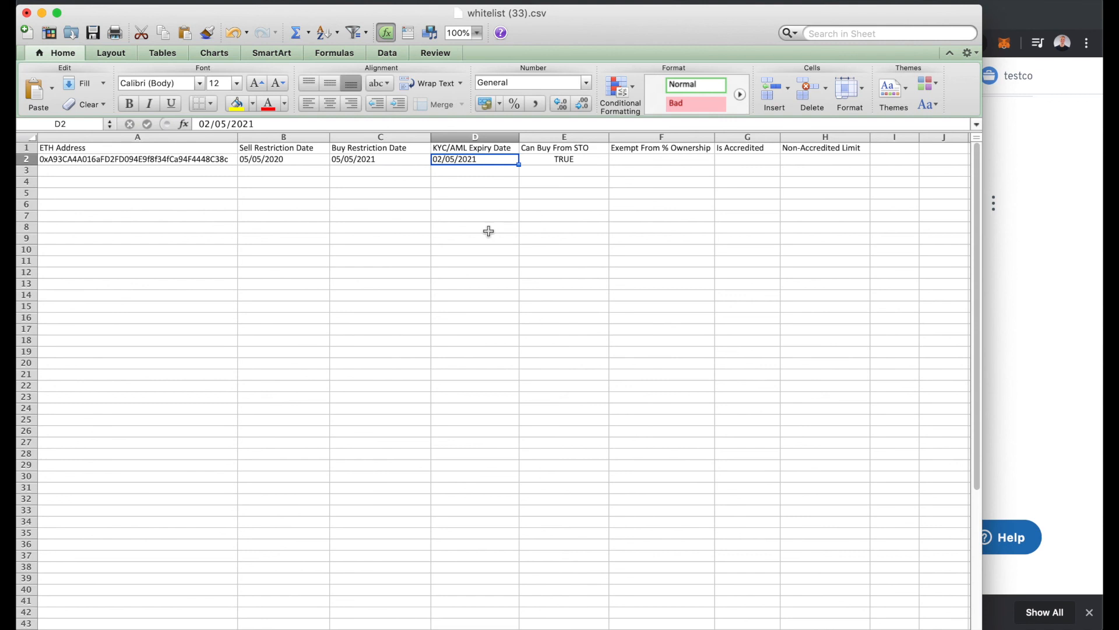
left_click(564, 158)
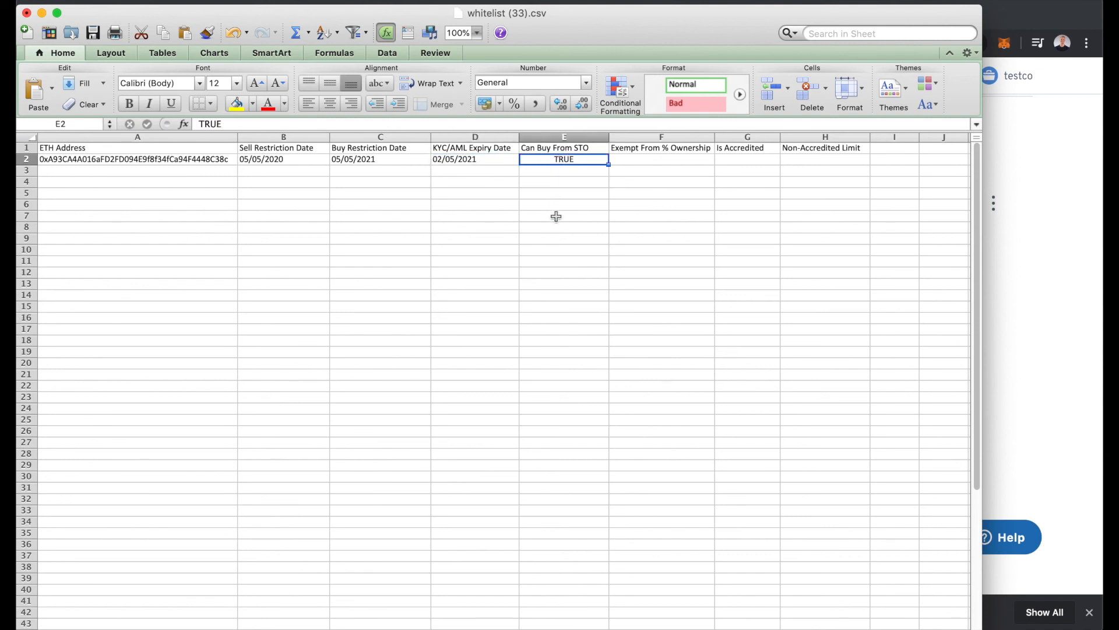
left_click(660, 159)
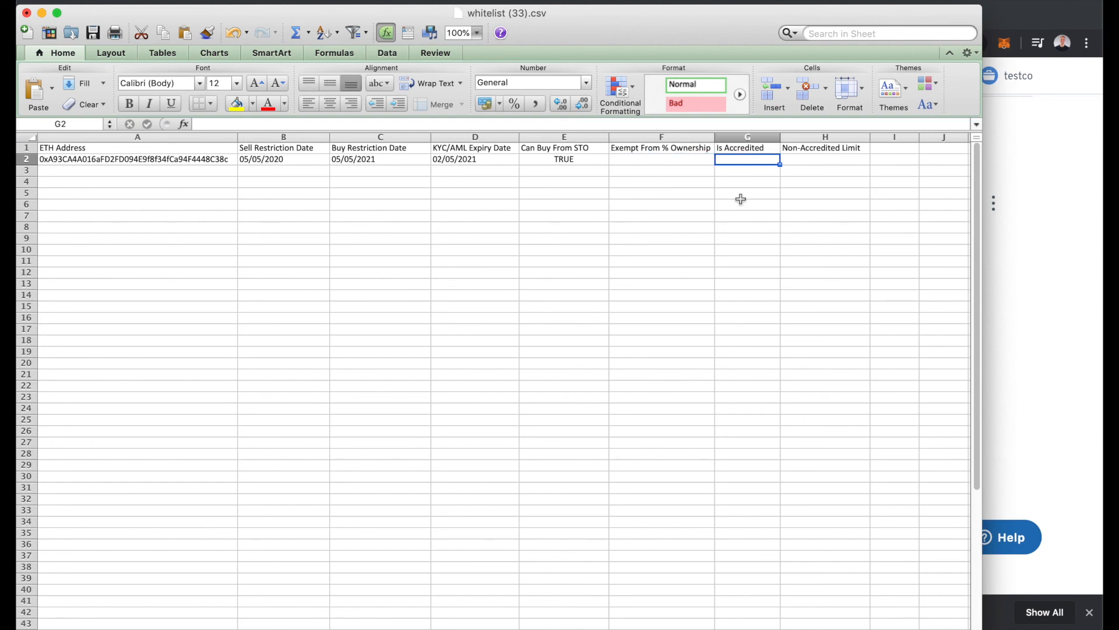
left_click(137, 147)
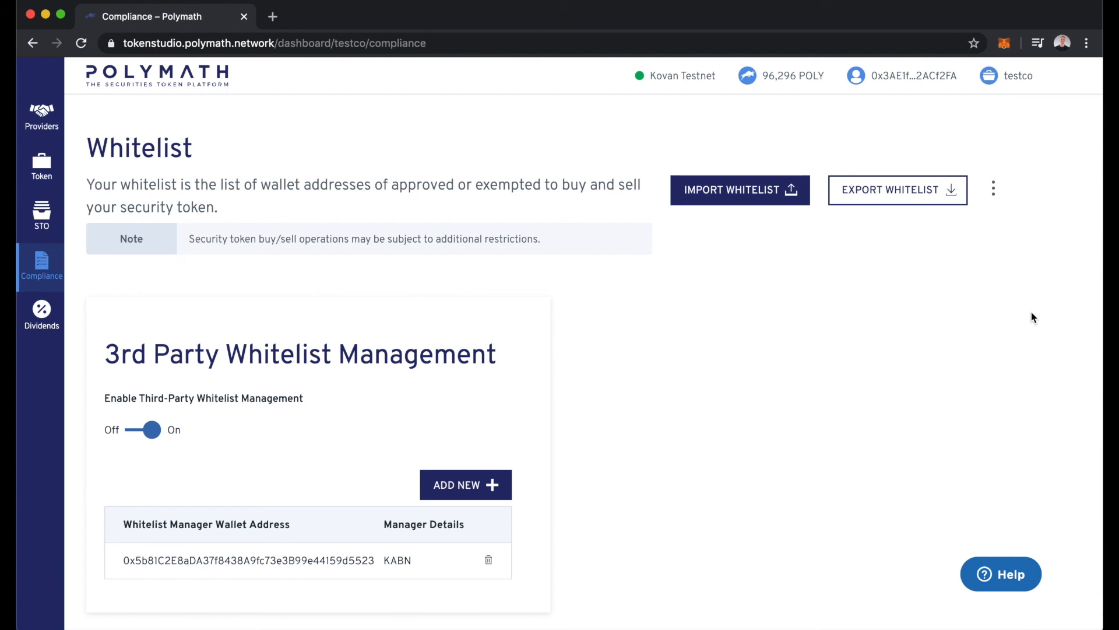
mouse_move(79, 387)
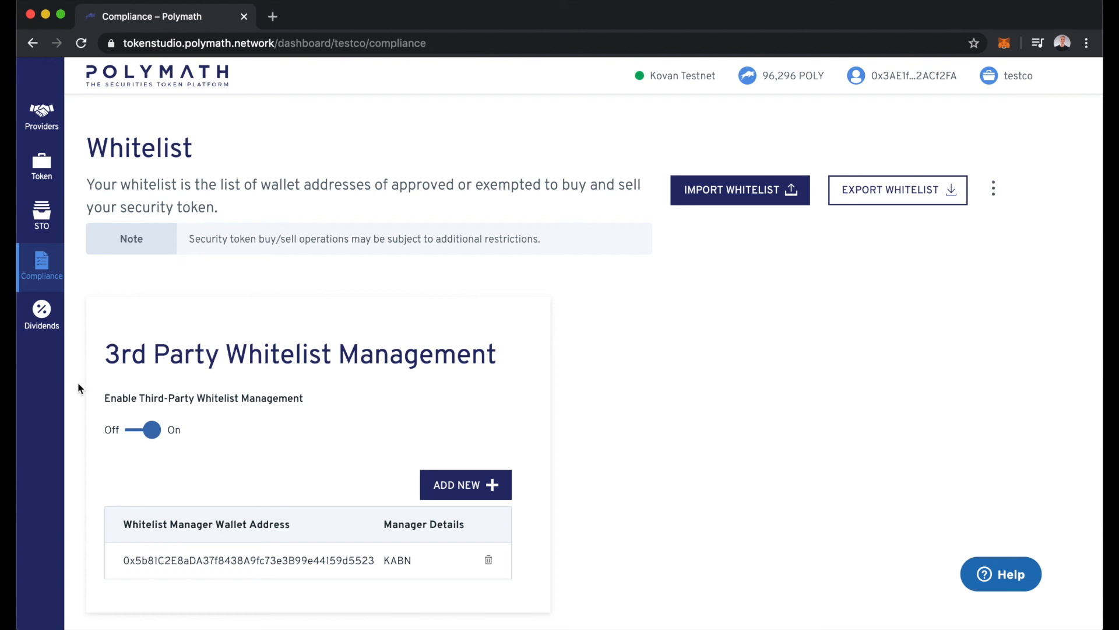
mouse_move(740, 376)
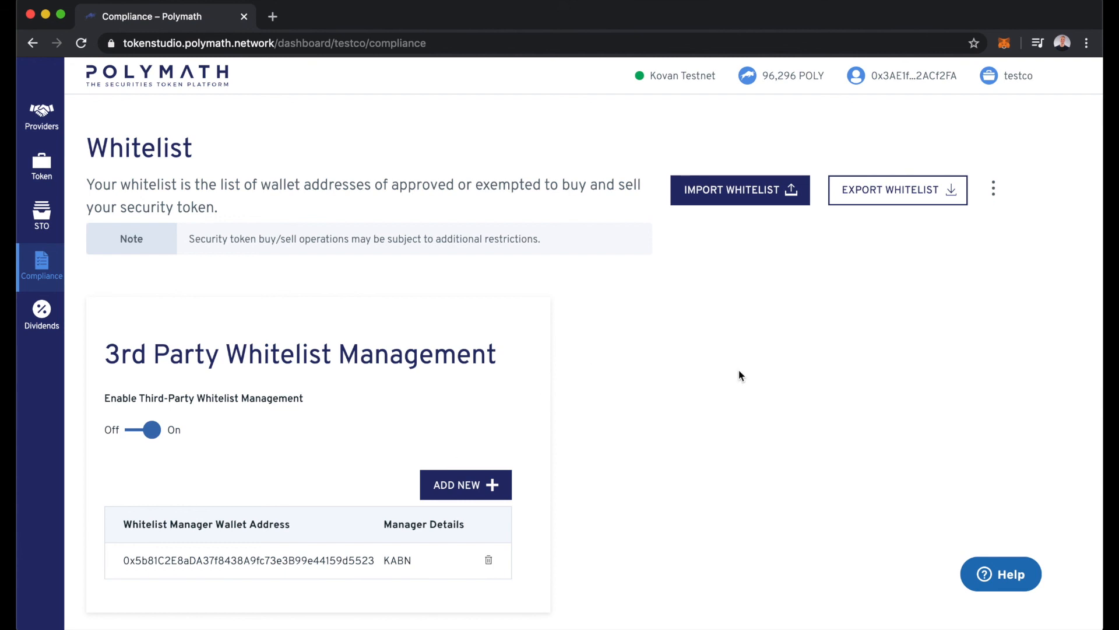
mouse_move(104, 361)
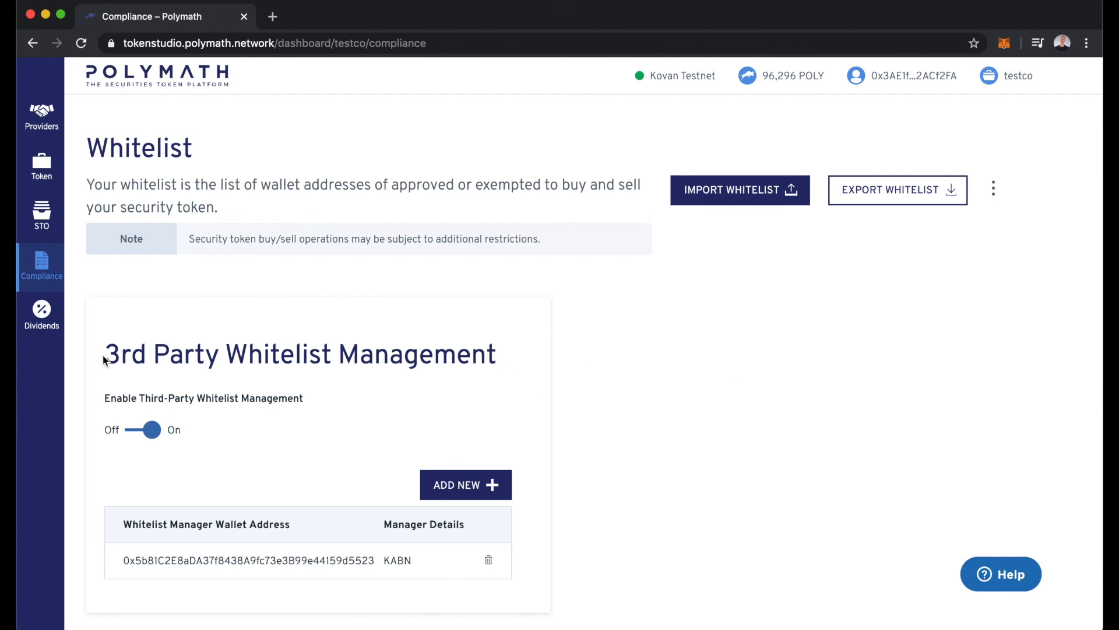
mouse_move(643, 363)
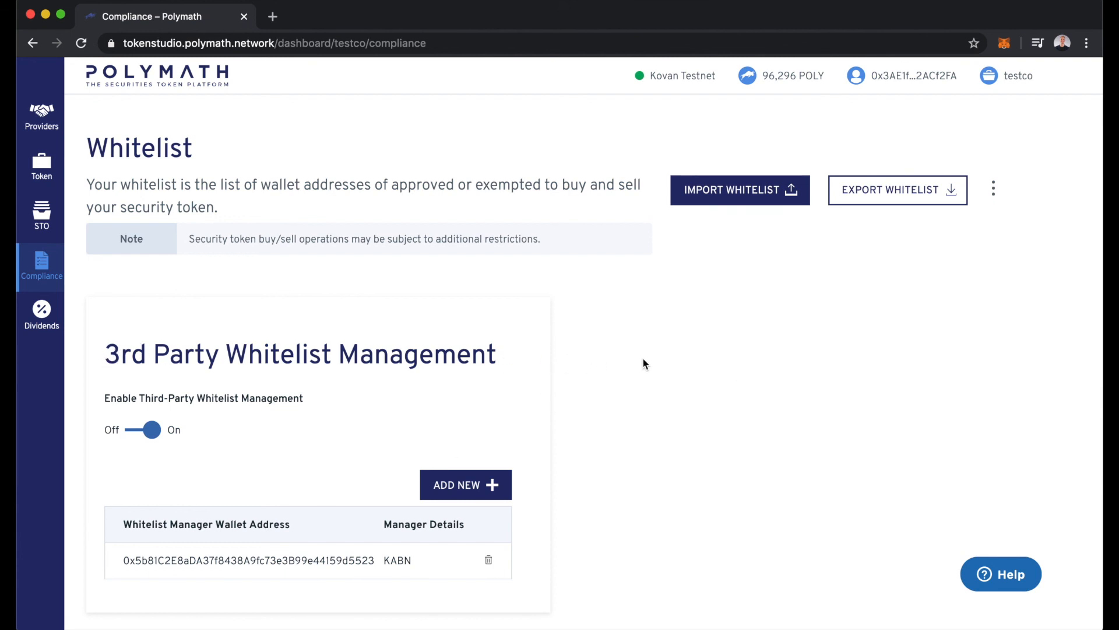
mouse_move(259, 428)
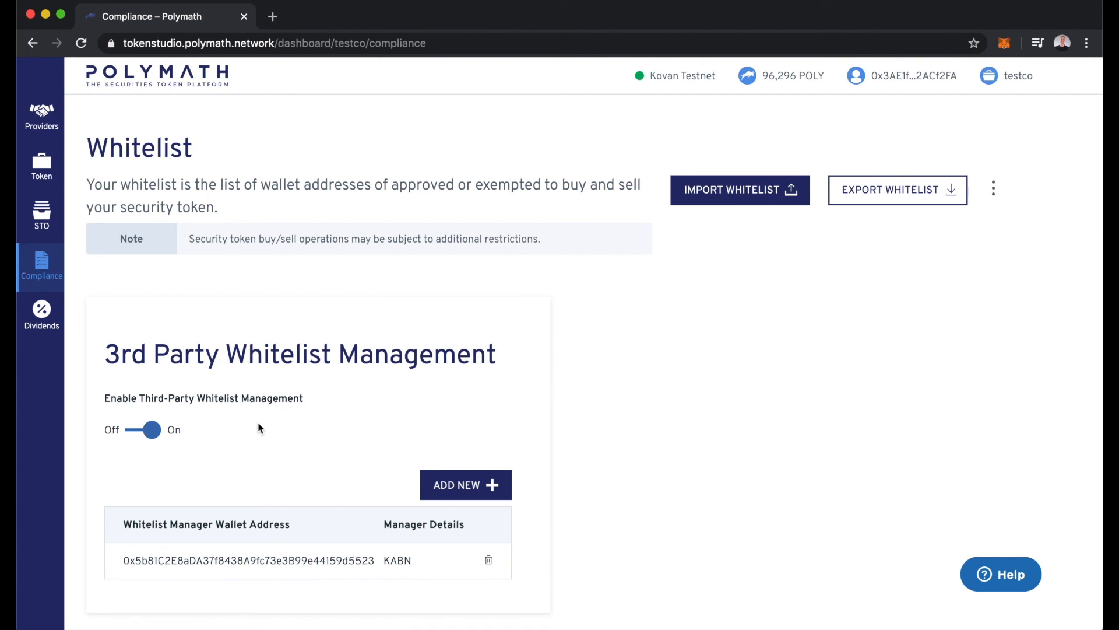
mouse_move(198, 430)
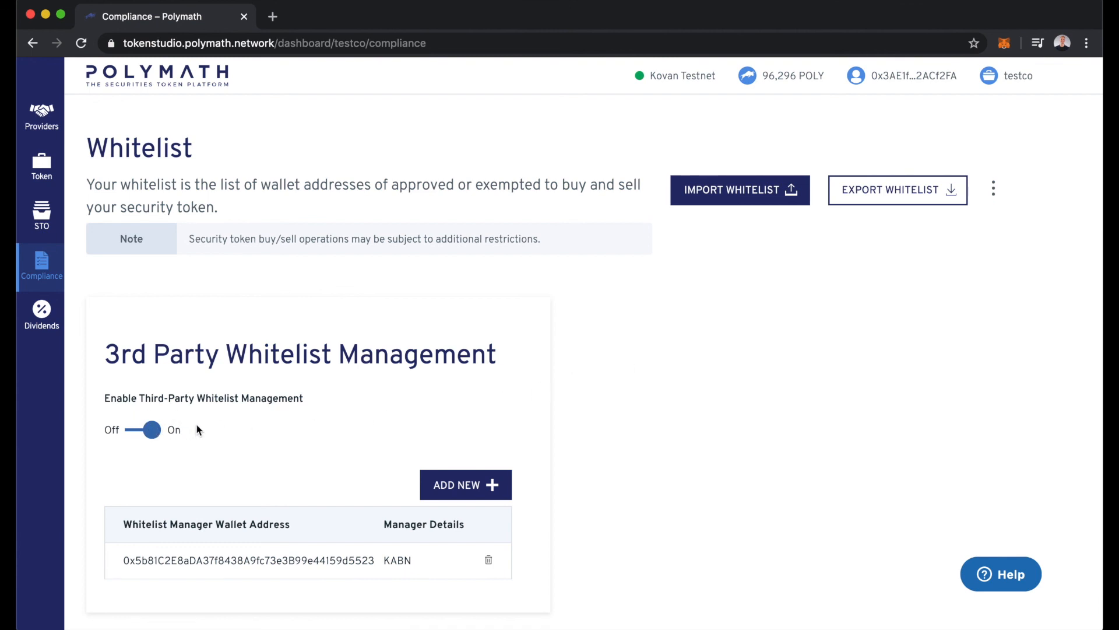
mouse_move(348, 420)
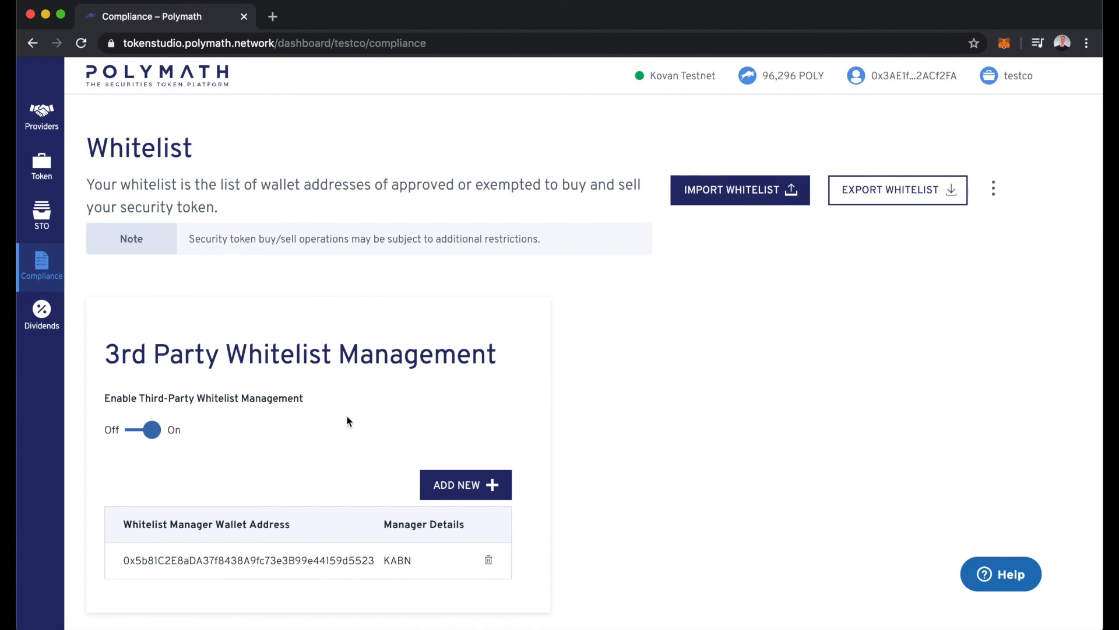
mouse_move(618, 506)
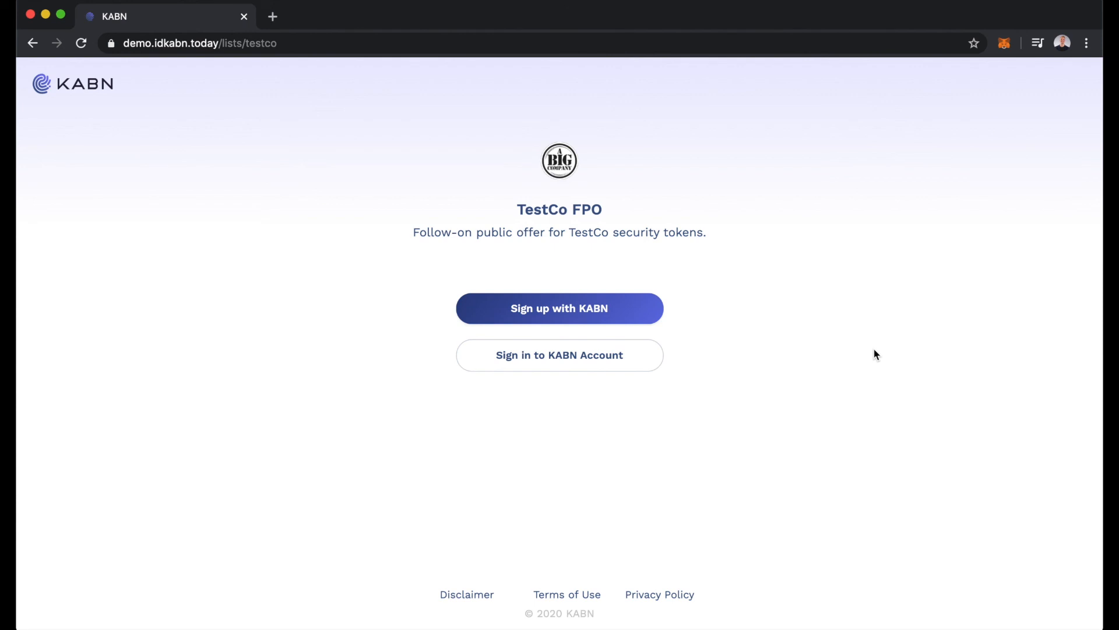
Step: Sign up for a new KABN account from the TestCo FPO list page
left_click(200, 43)
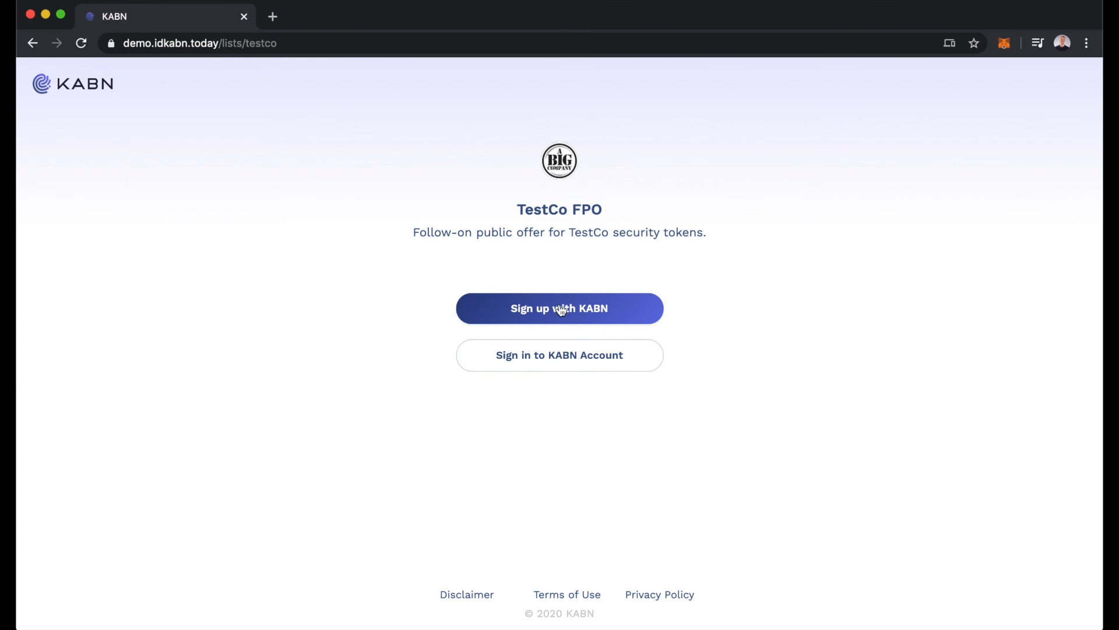
left_click(559, 307)
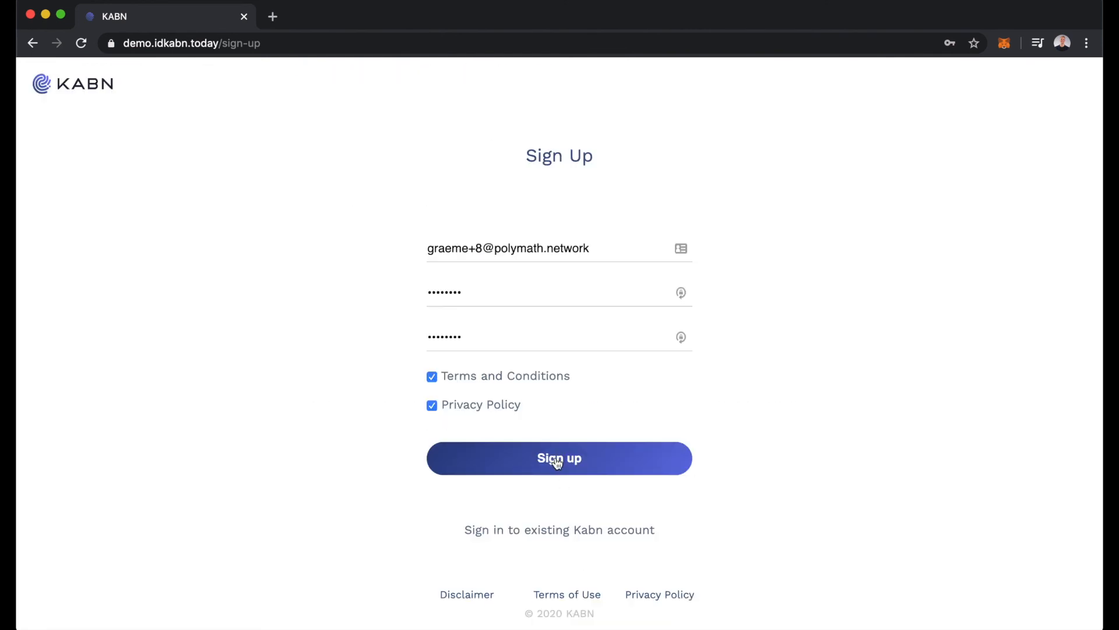
left_click(559, 458)
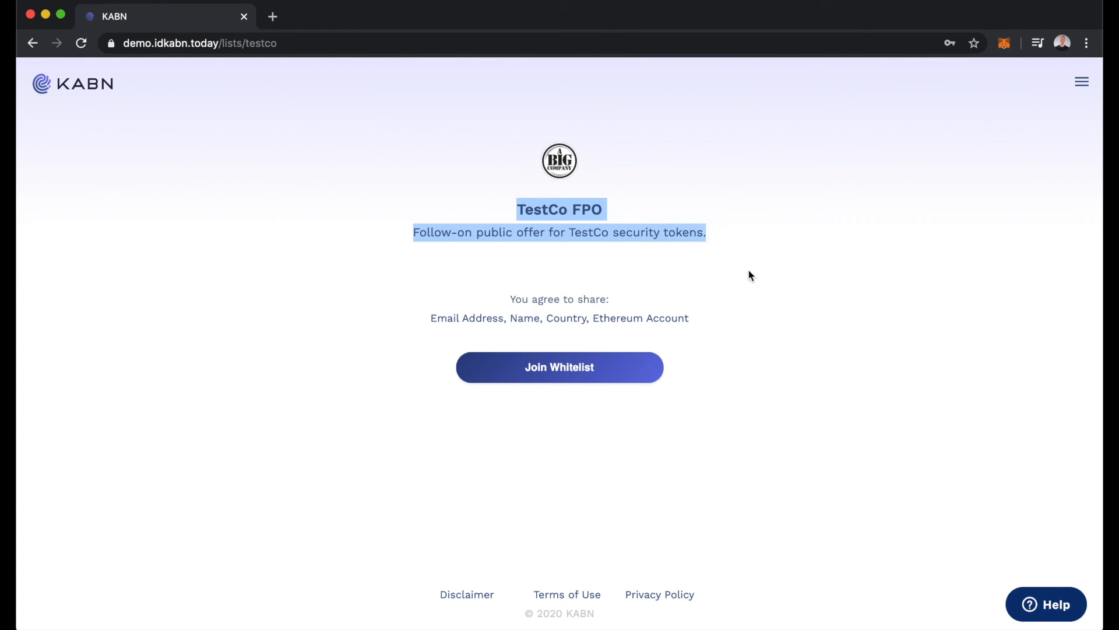
Step: Join the TestCo FPO whitelist and start the KYC Level 3 verification process
left_click(559, 366)
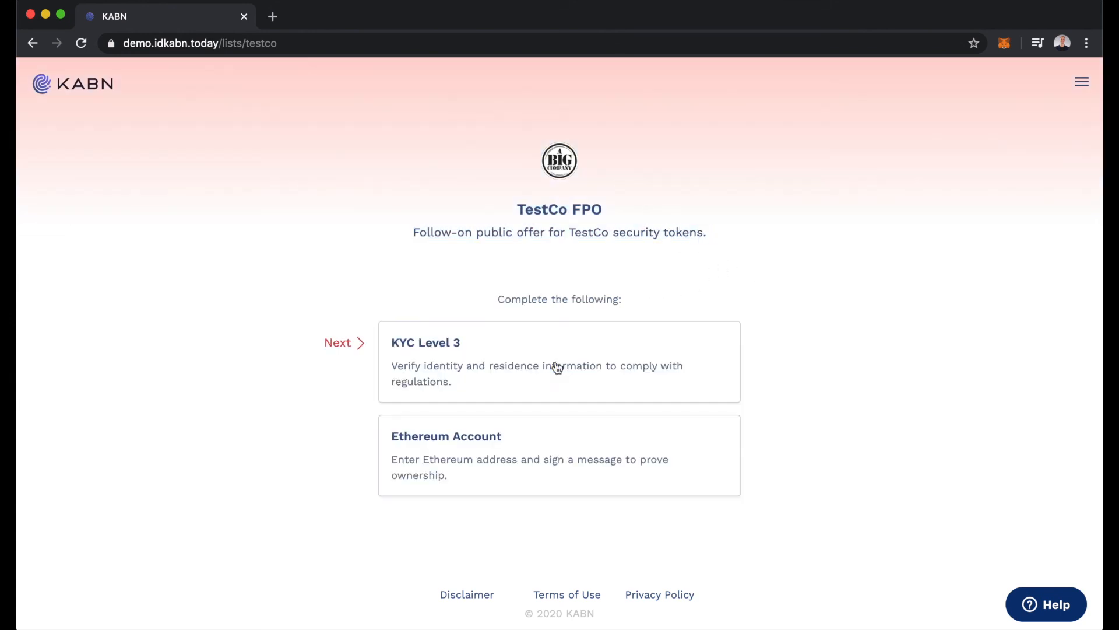
mouse_move(550, 352)
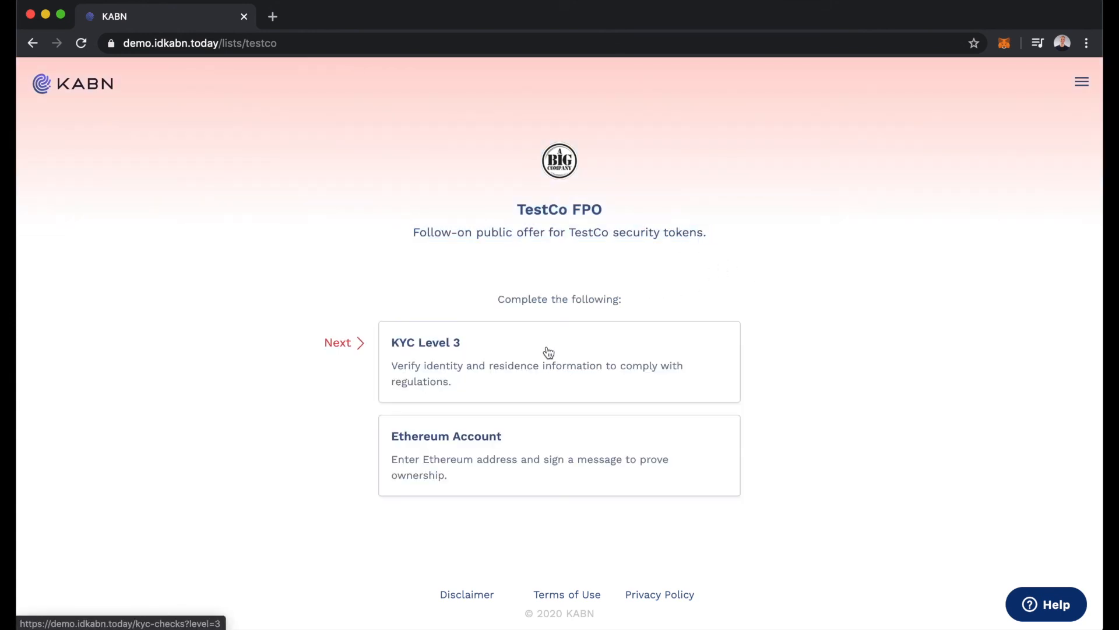
left_click(559, 362)
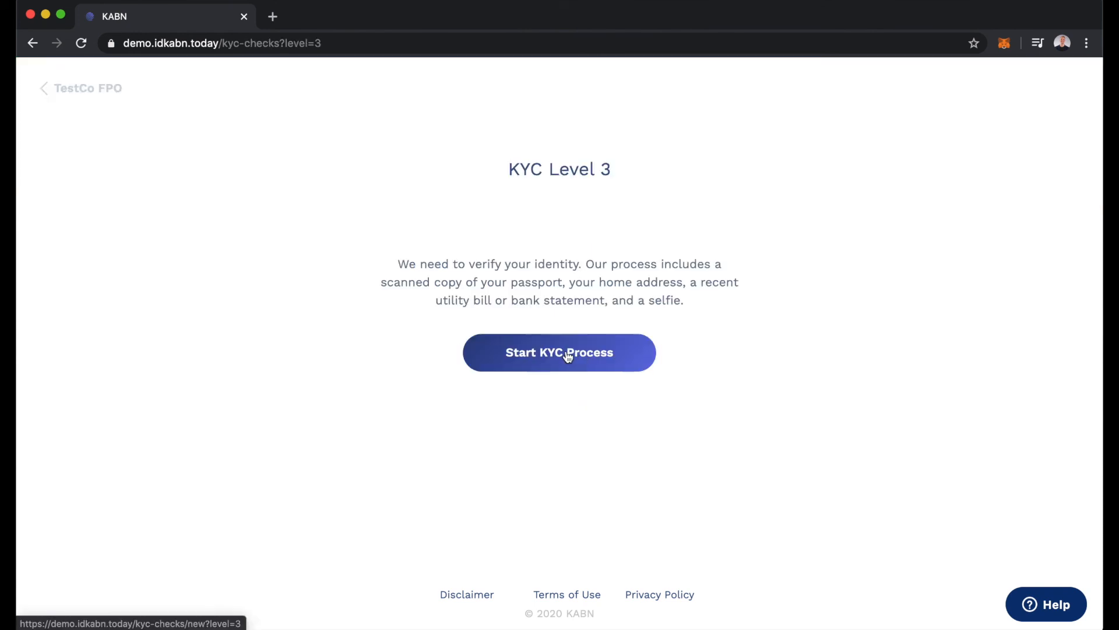
left_click(559, 352)
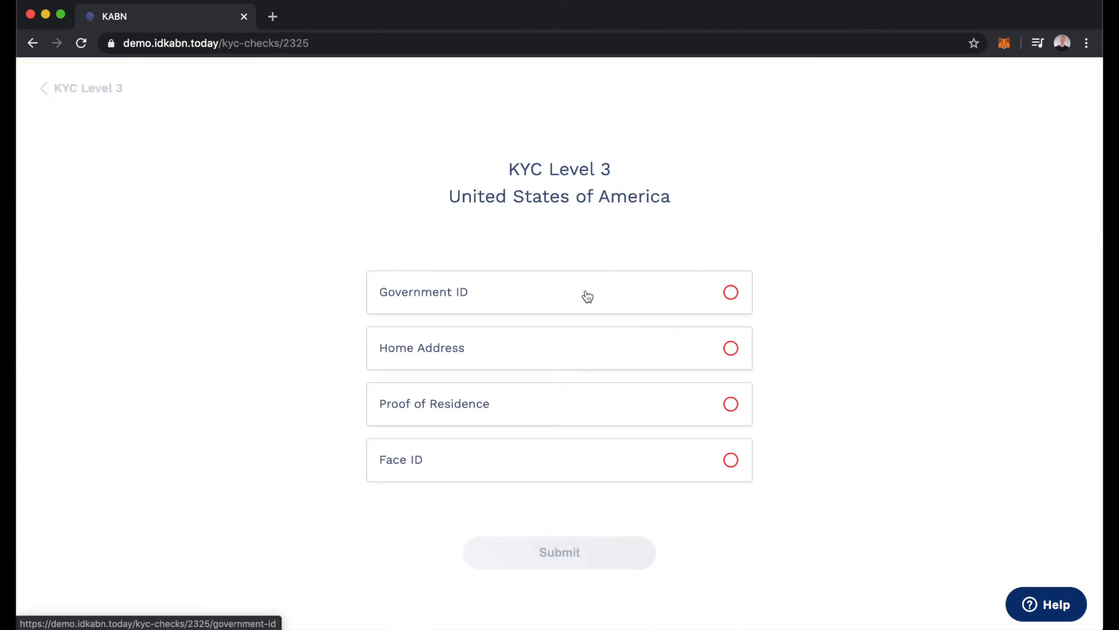
Step: Upload a passport and proof of residence, then complete the Face ID check
left_click(559, 292)
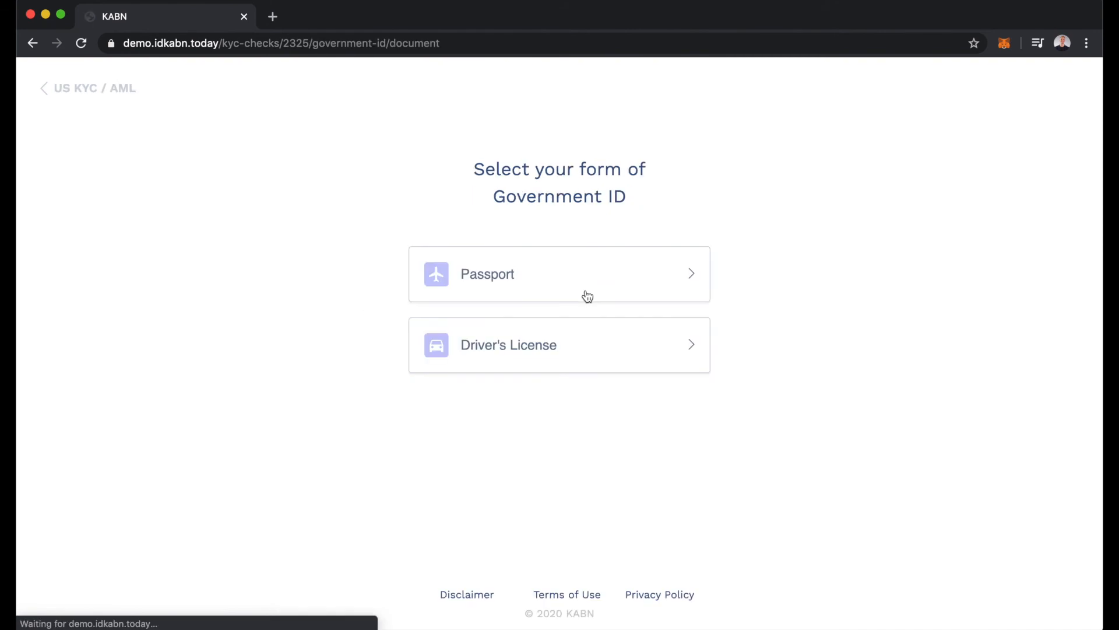
left_click(559, 273)
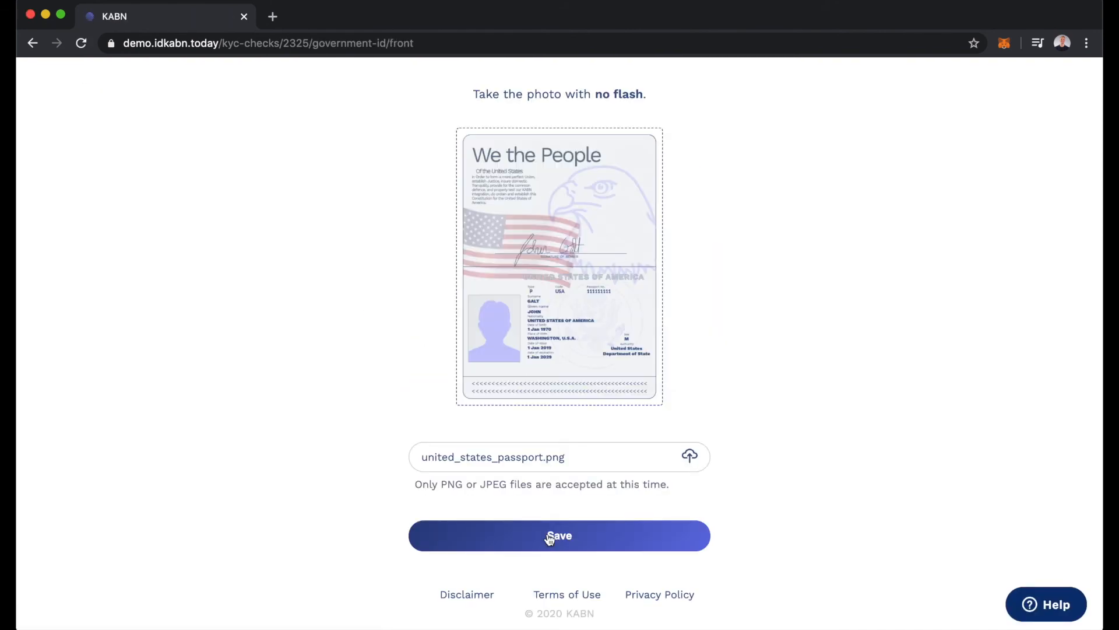
left_click(559, 537)
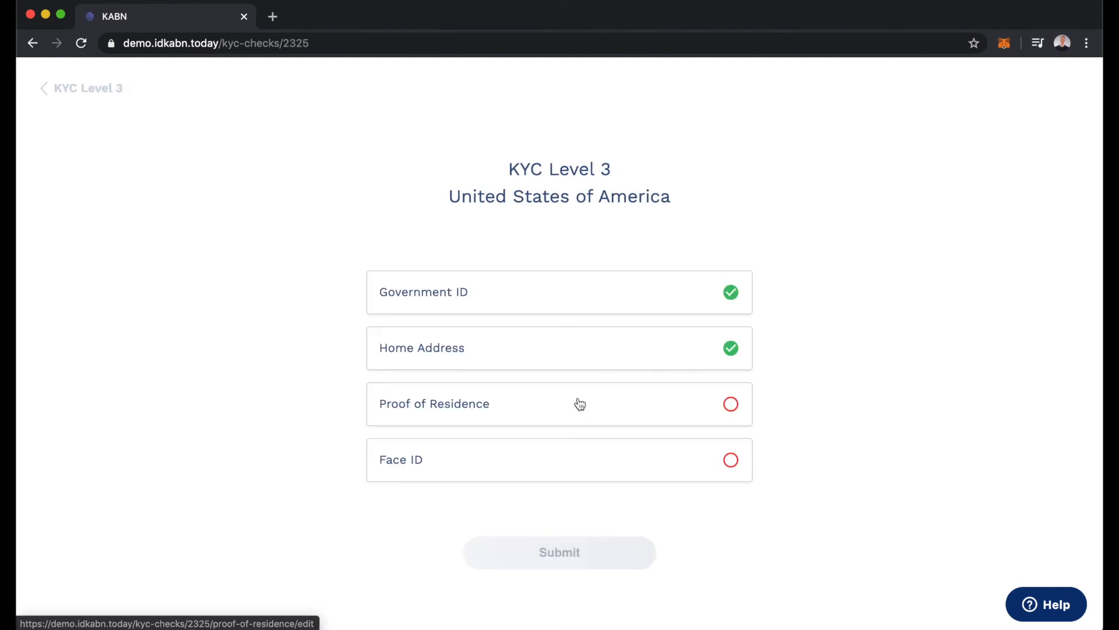
left_click(559, 403)
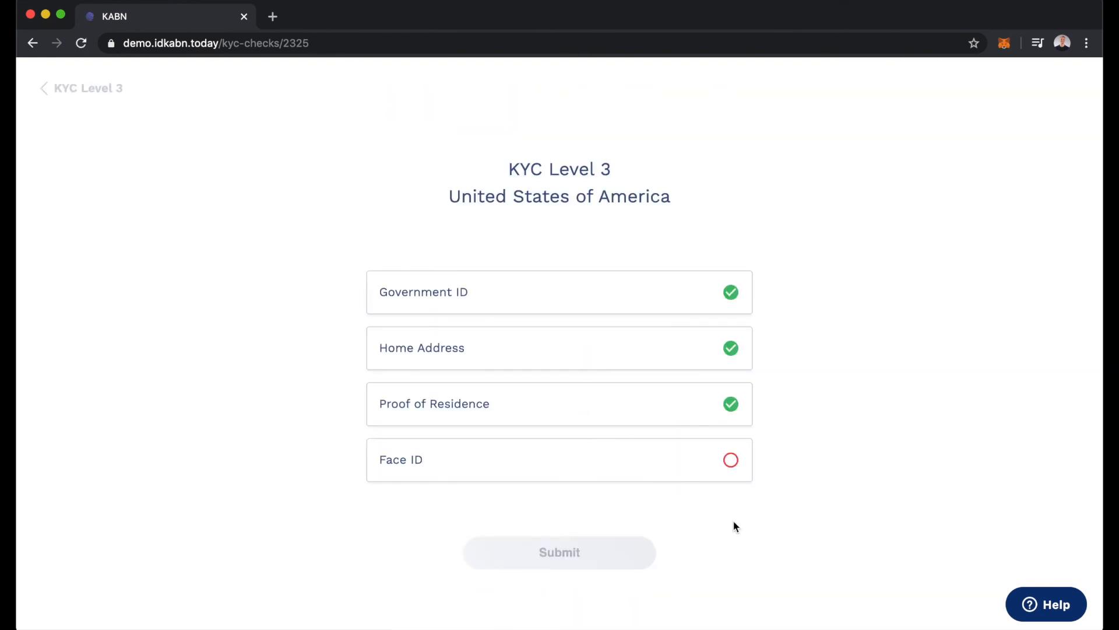
left_click(559, 552)
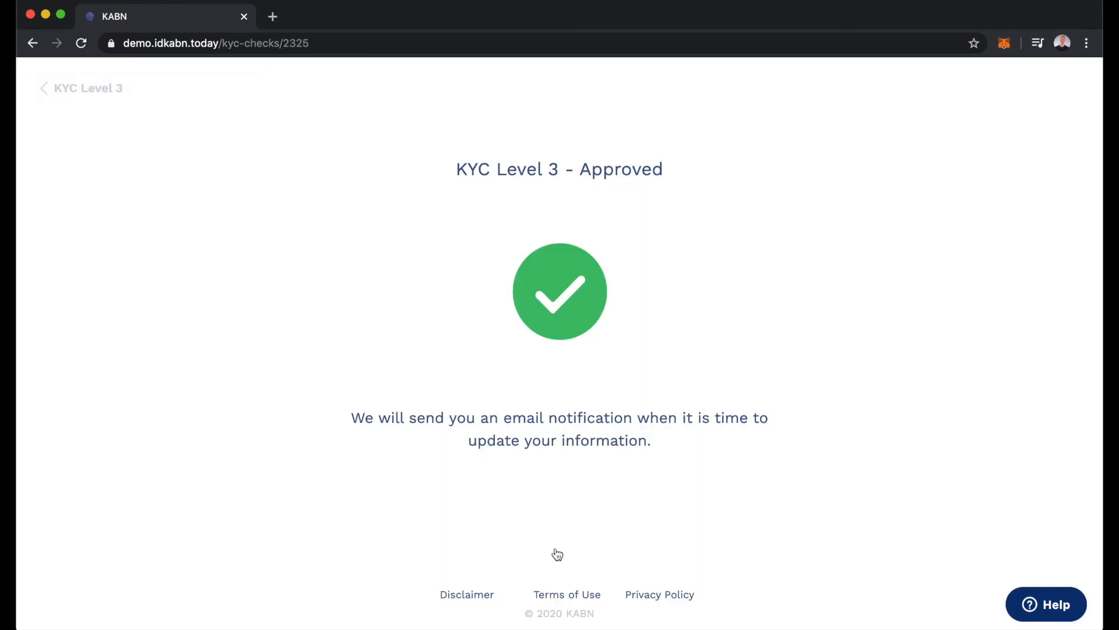
left_click(81, 88)
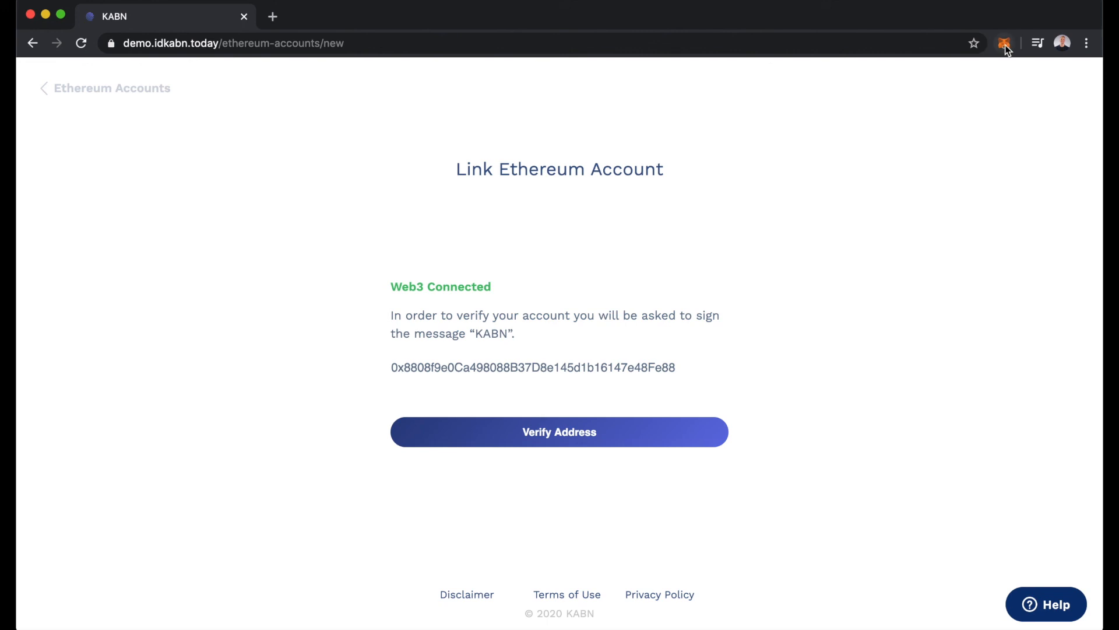
left_click(1004, 43)
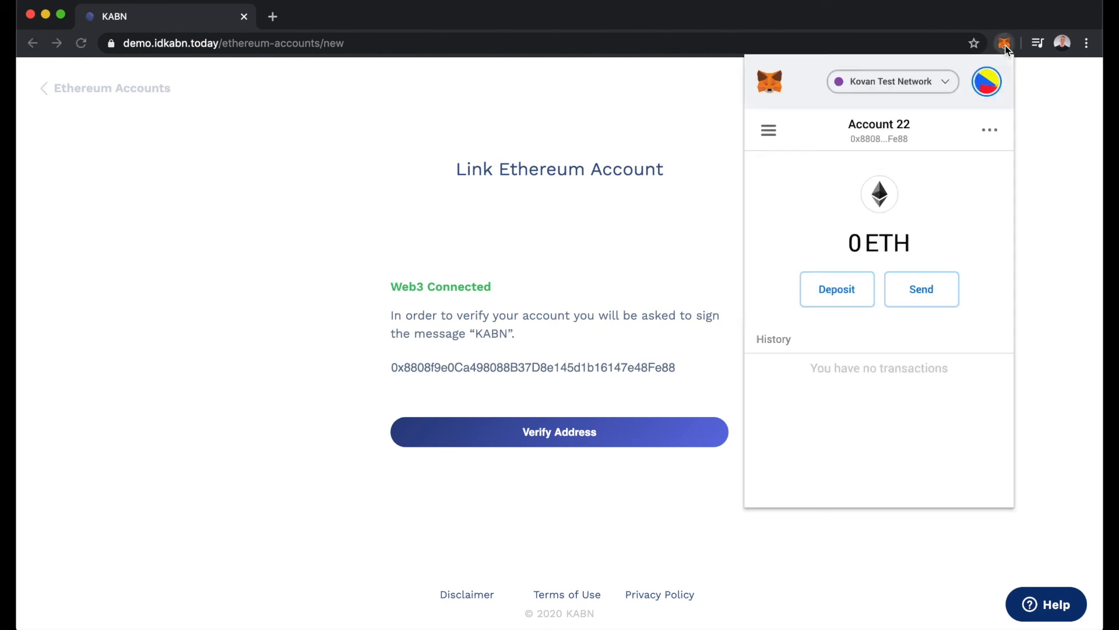
mouse_move(879, 133)
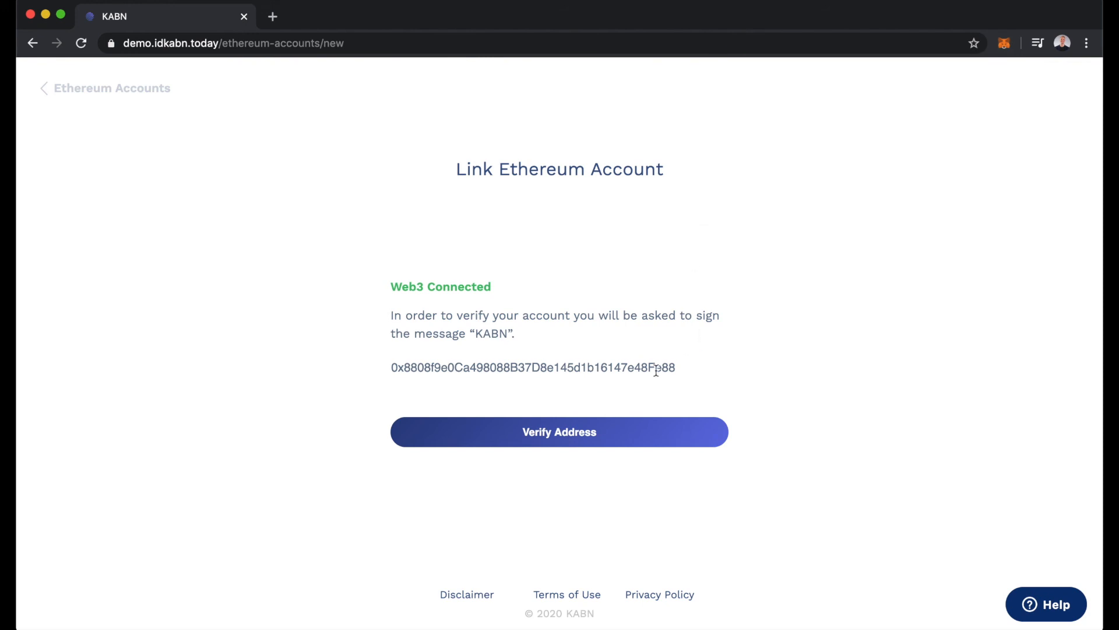
mouse_move(549, 439)
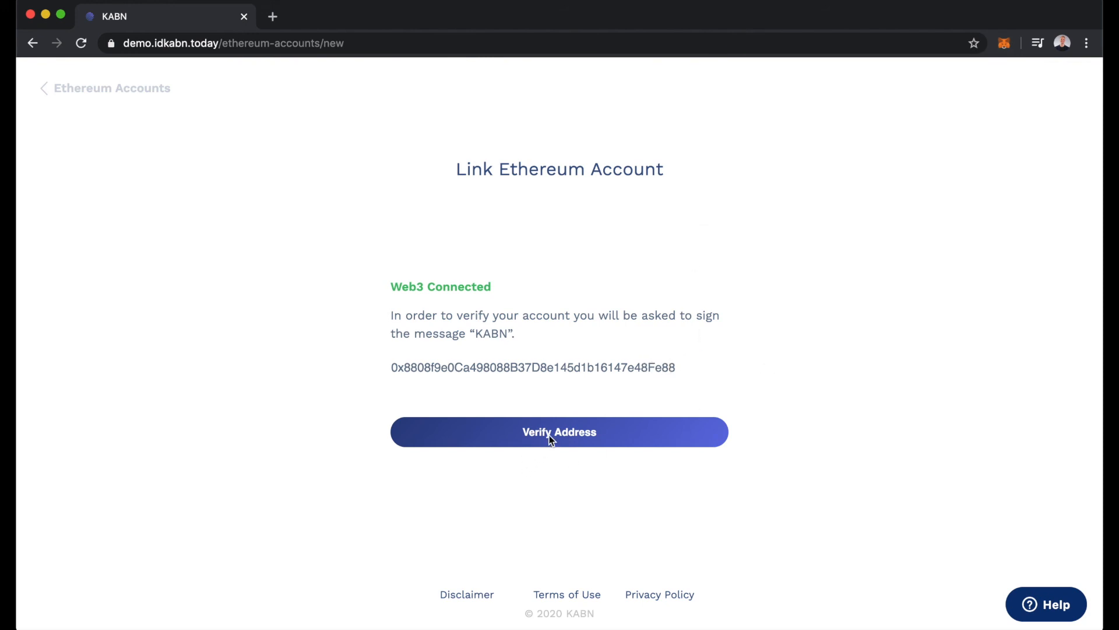
left_click(559, 431)
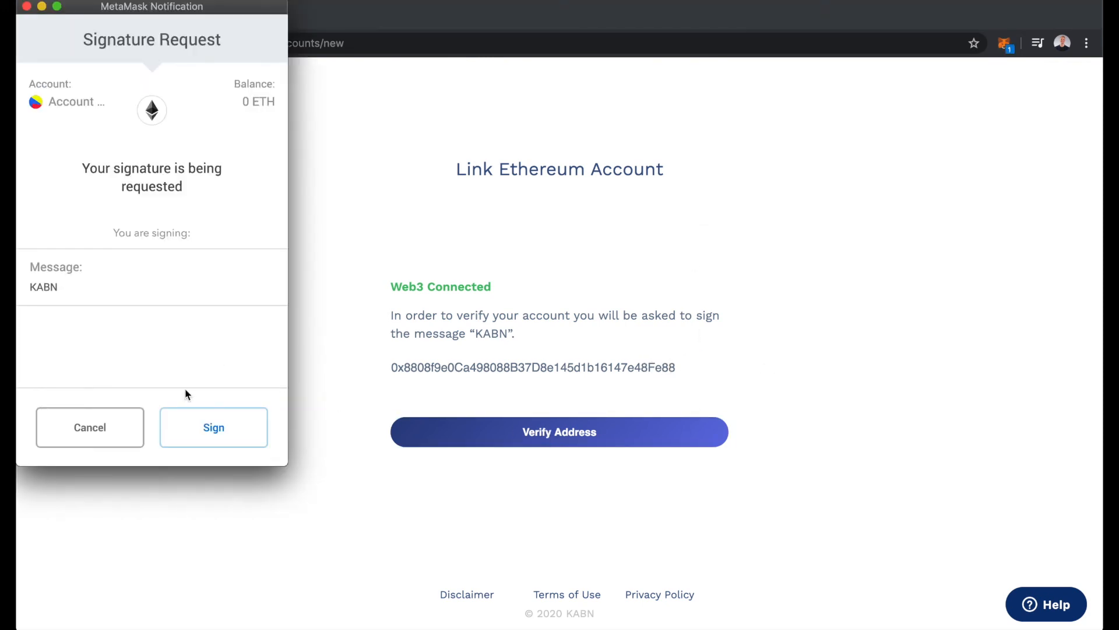
left_click(213, 427)
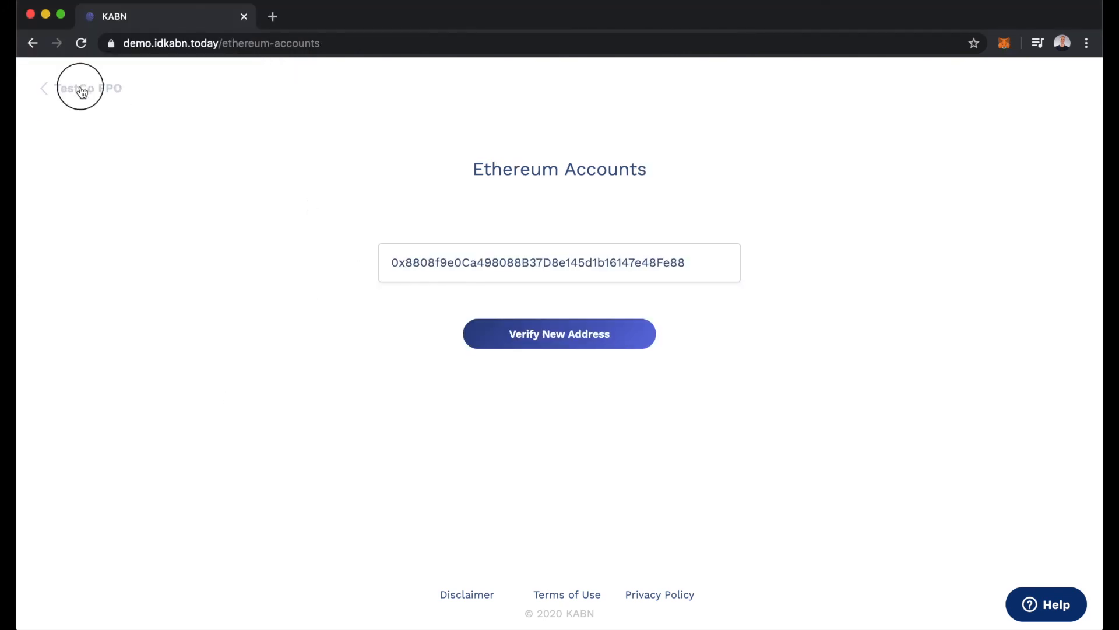
left_click(80, 88)
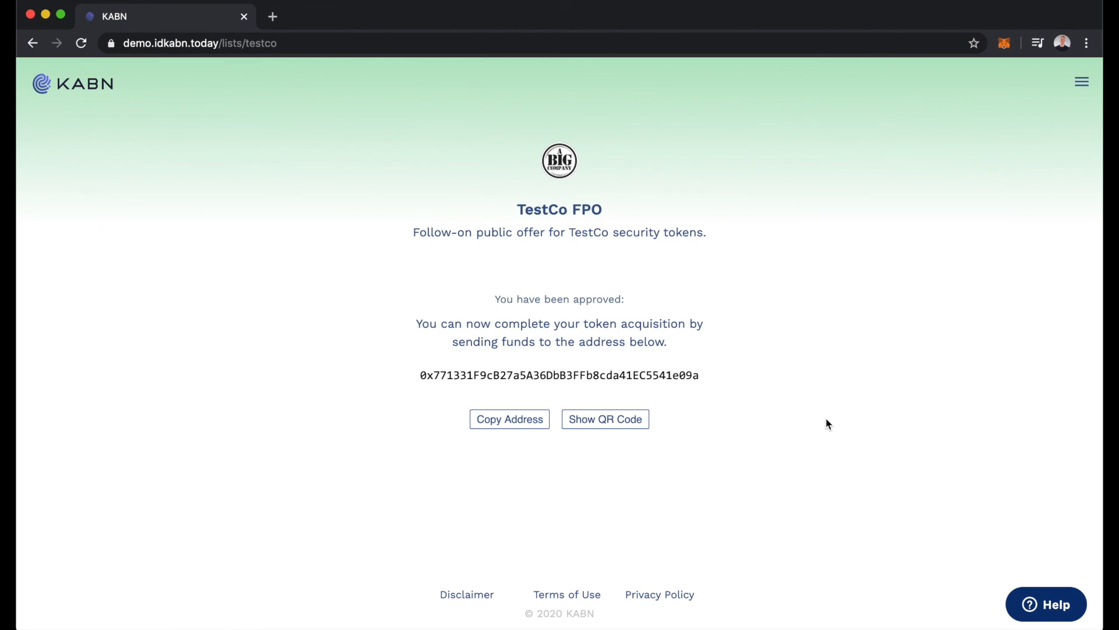
mouse_move(812, 343)
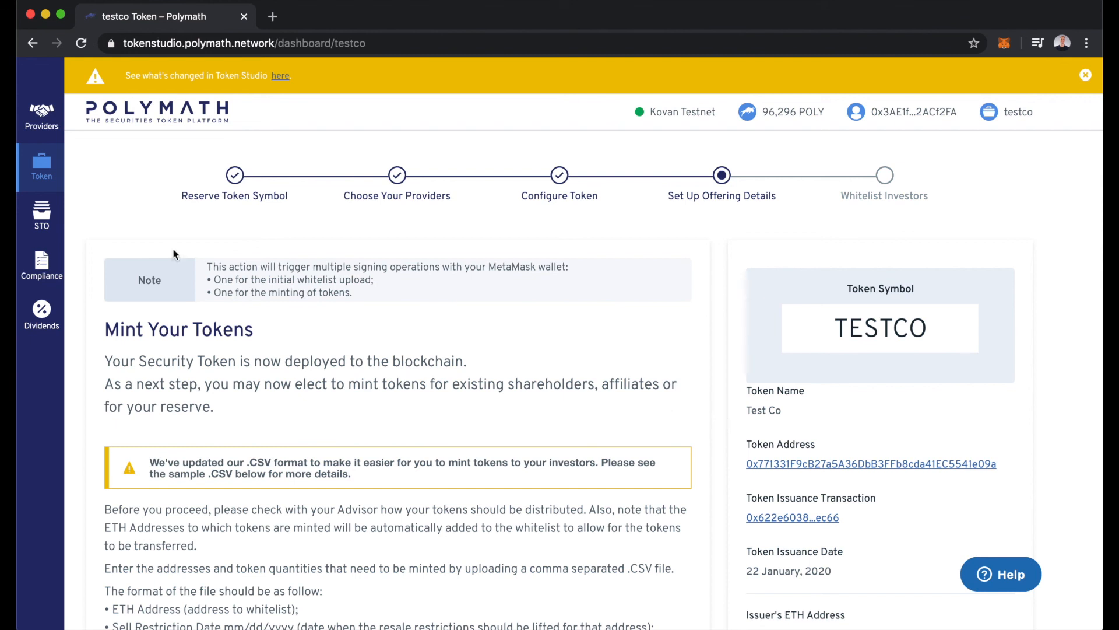
mouse_move(41, 264)
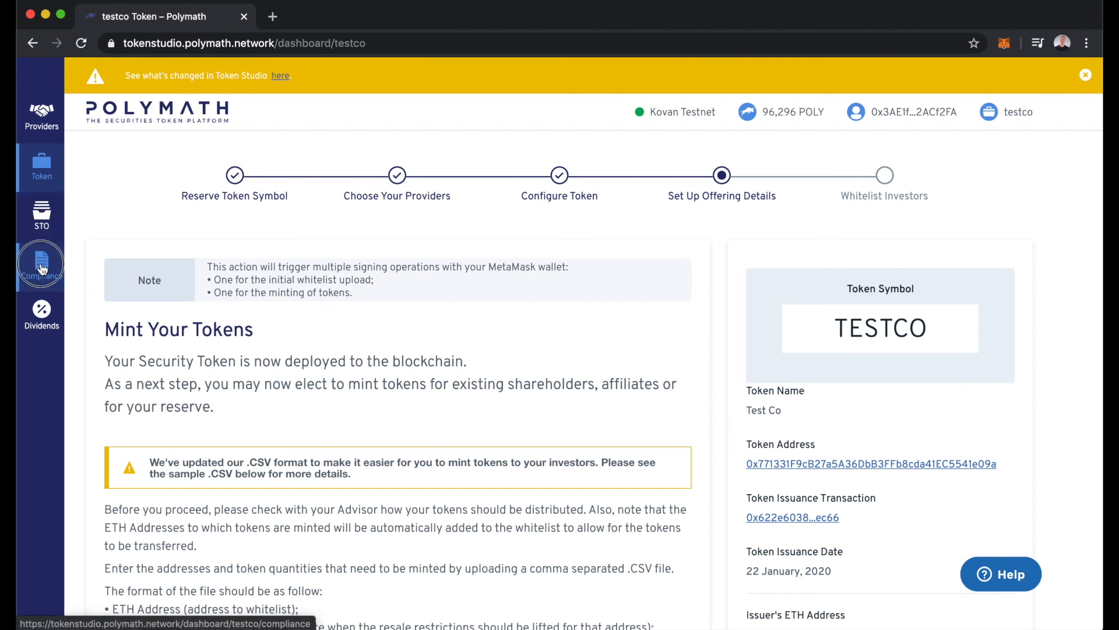
Step: Export the TESTCO whitelist again from Compliance and open the downloaded CSV
left_click(41, 263)
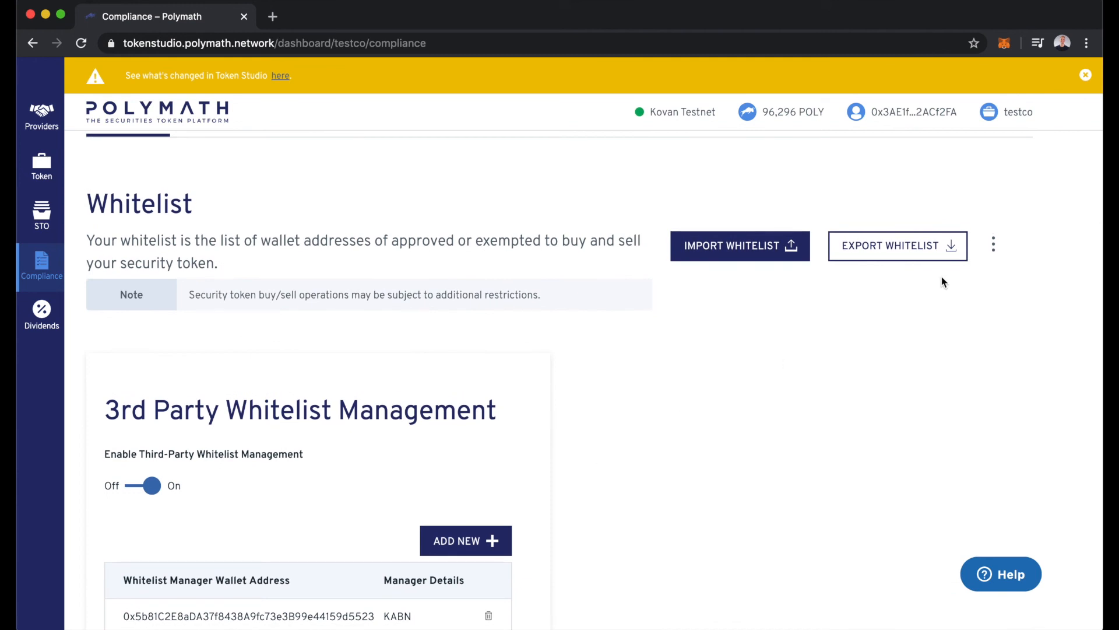
mouse_move(897, 318)
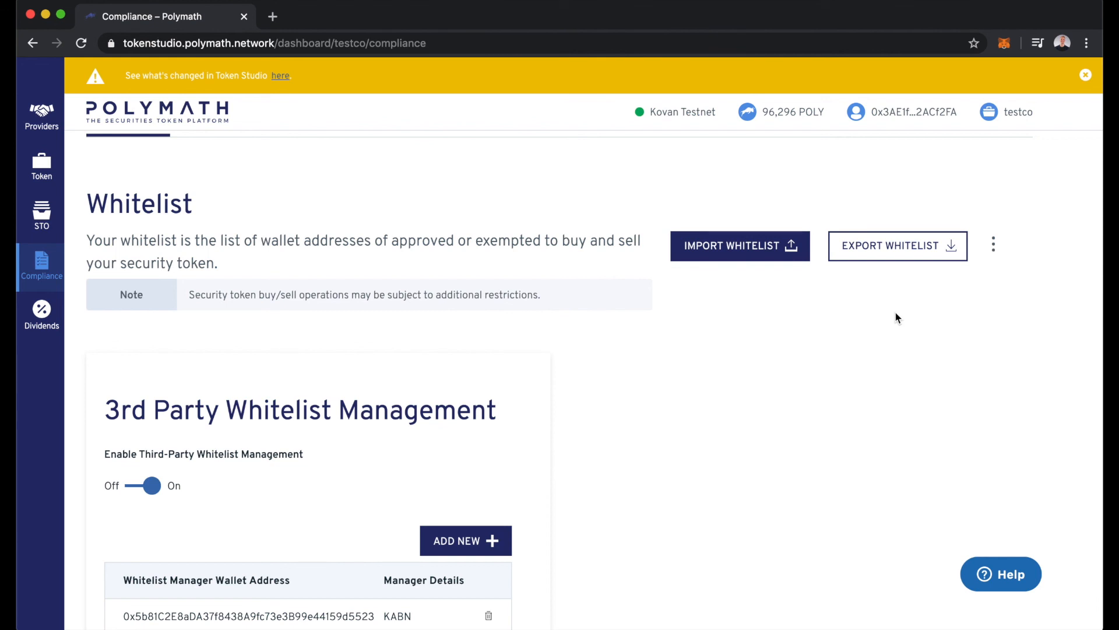
left_click(897, 245)
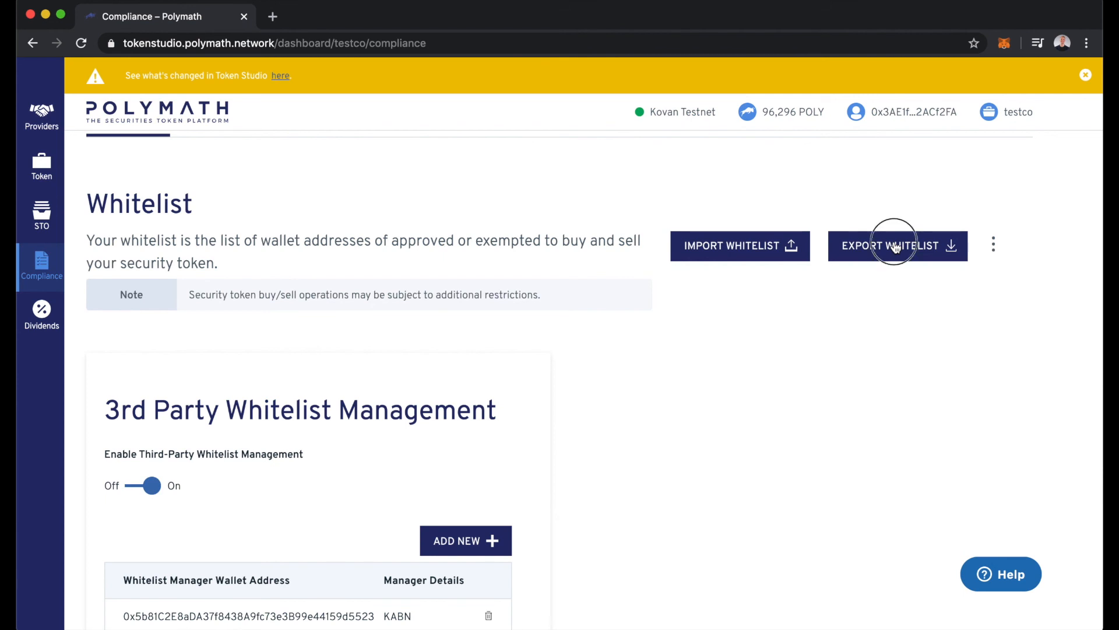
left_click(890, 245)
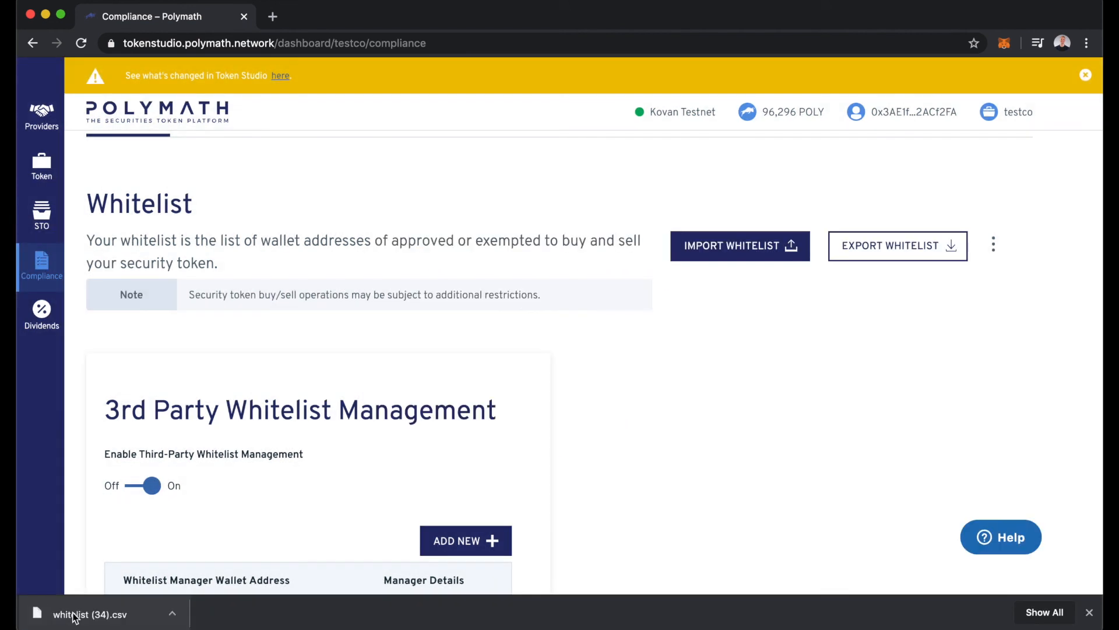
left_click(91, 614)
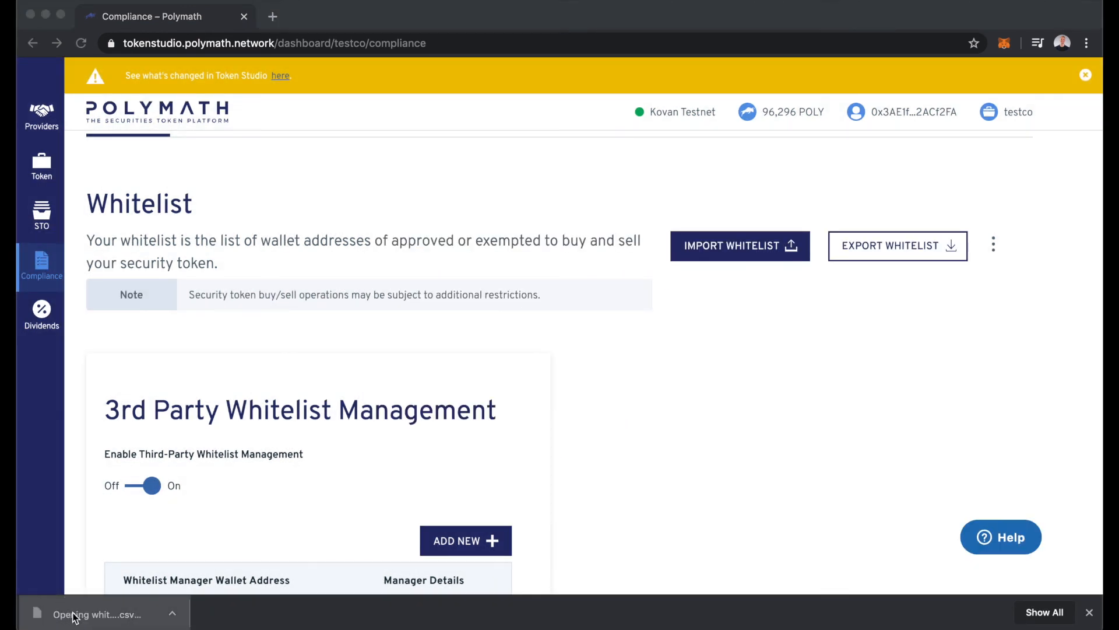